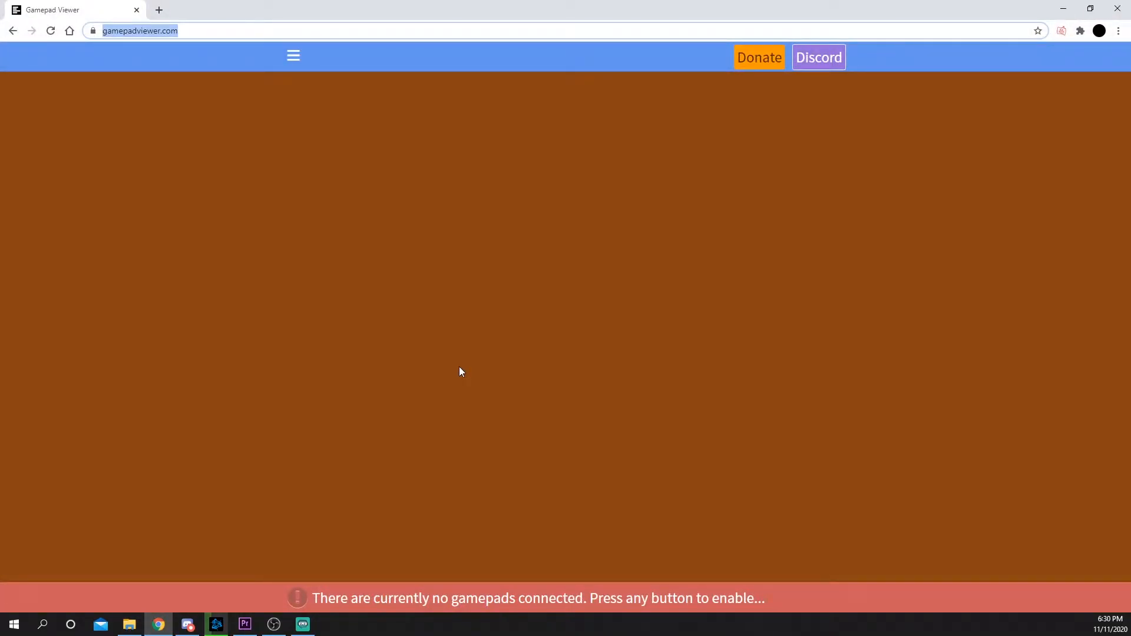
Step: Enable the gamepad and view Player 1's controller in Gamepad Viewer
{"action": "left_click", "coordinate": [522, 57]}
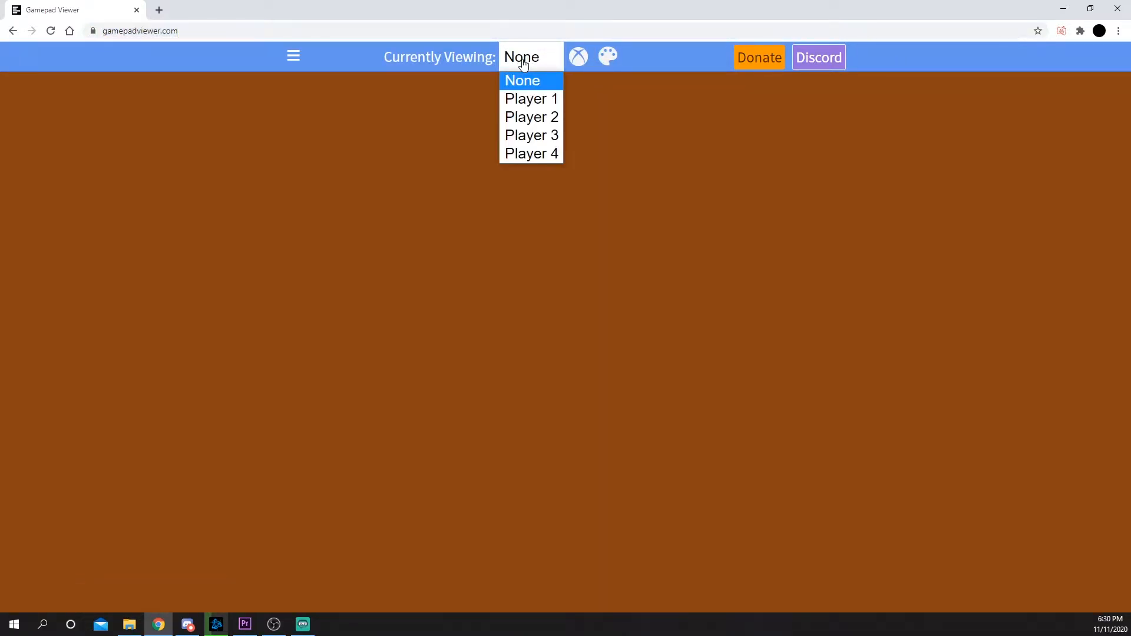
{"action": "left_click", "coordinate": [531, 98]}
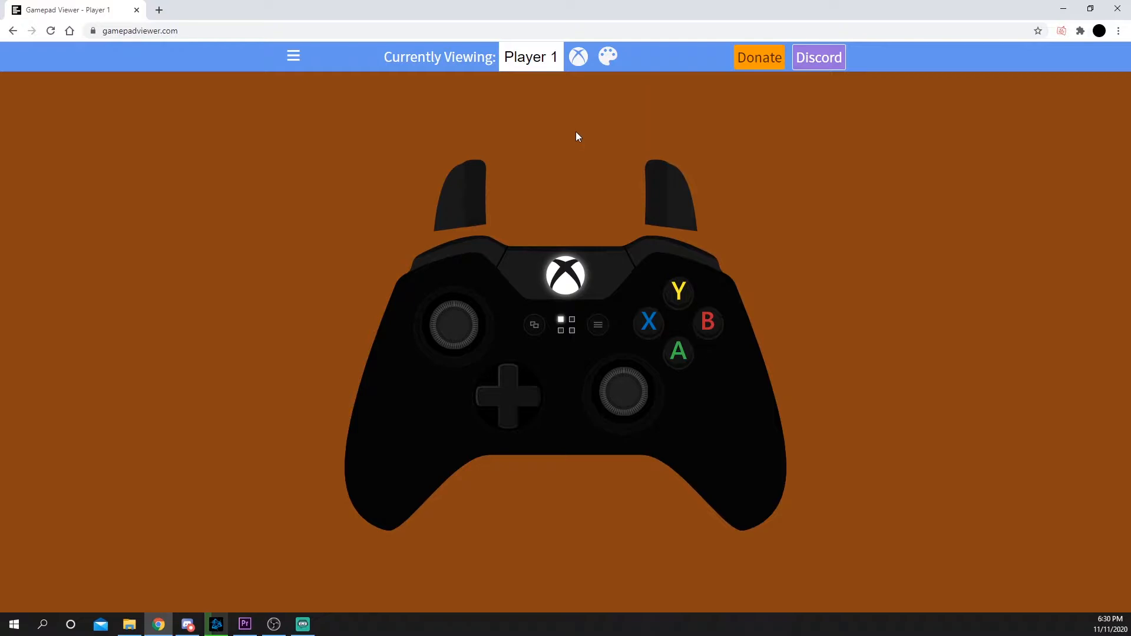
{"action": "mouse_move", "coordinate": [575, 123]}
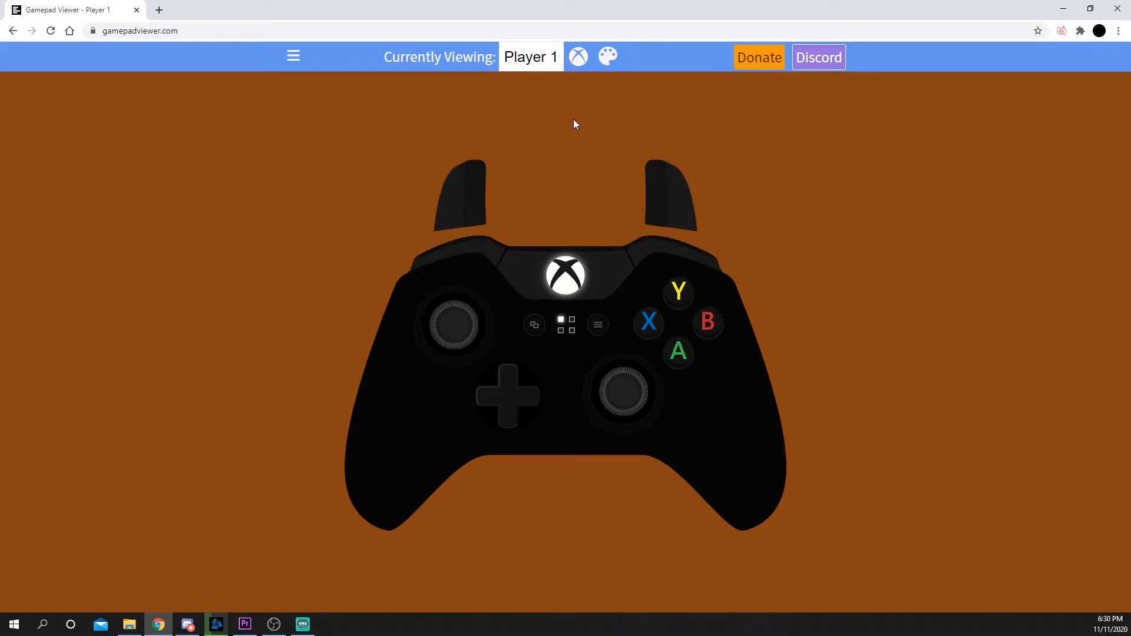
Step: Switch the Player 1 overlay skin to Xbox One (White)
{"action": "left_click", "coordinate": [578, 57]}
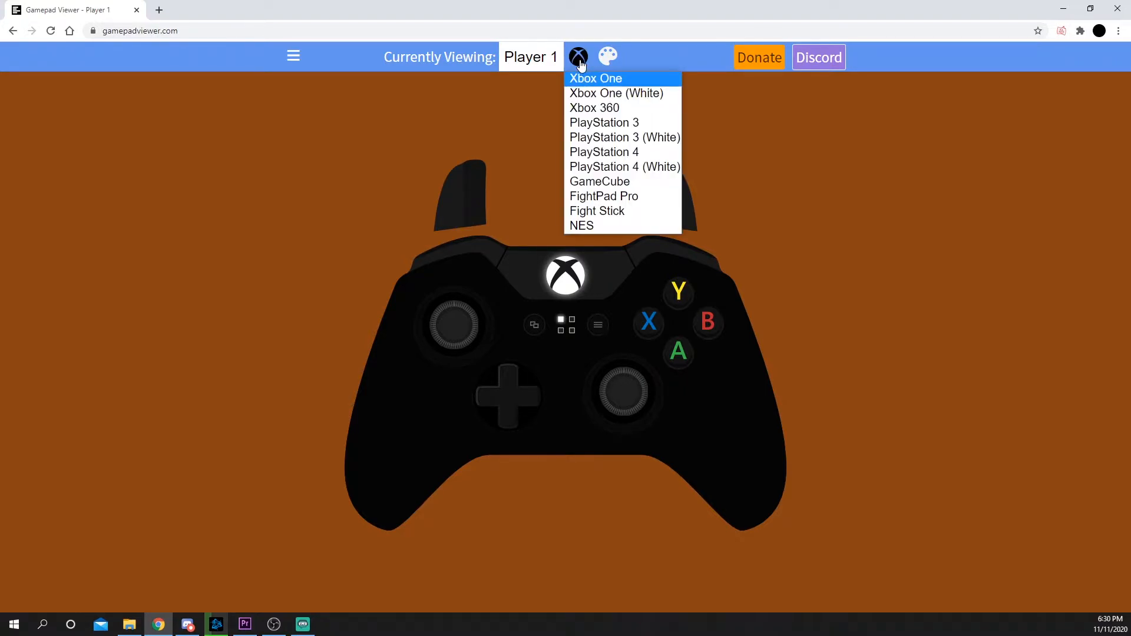
{"action": "mouse_move", "coordinate": [595, 112]}
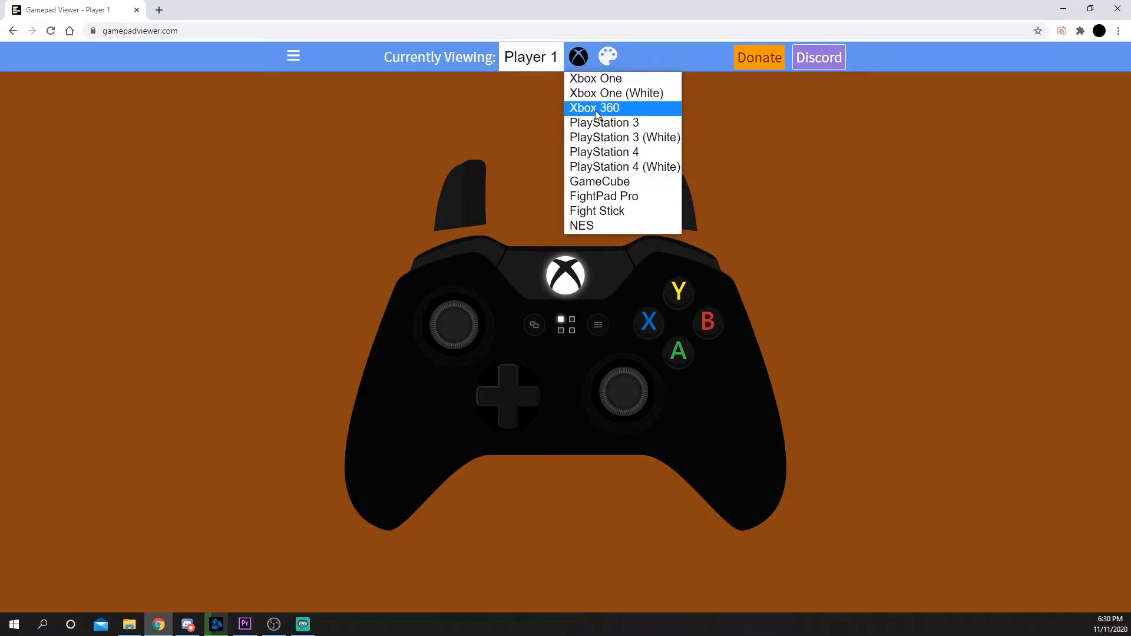
{"action": "left_click", "coordinate": [594, 108]}
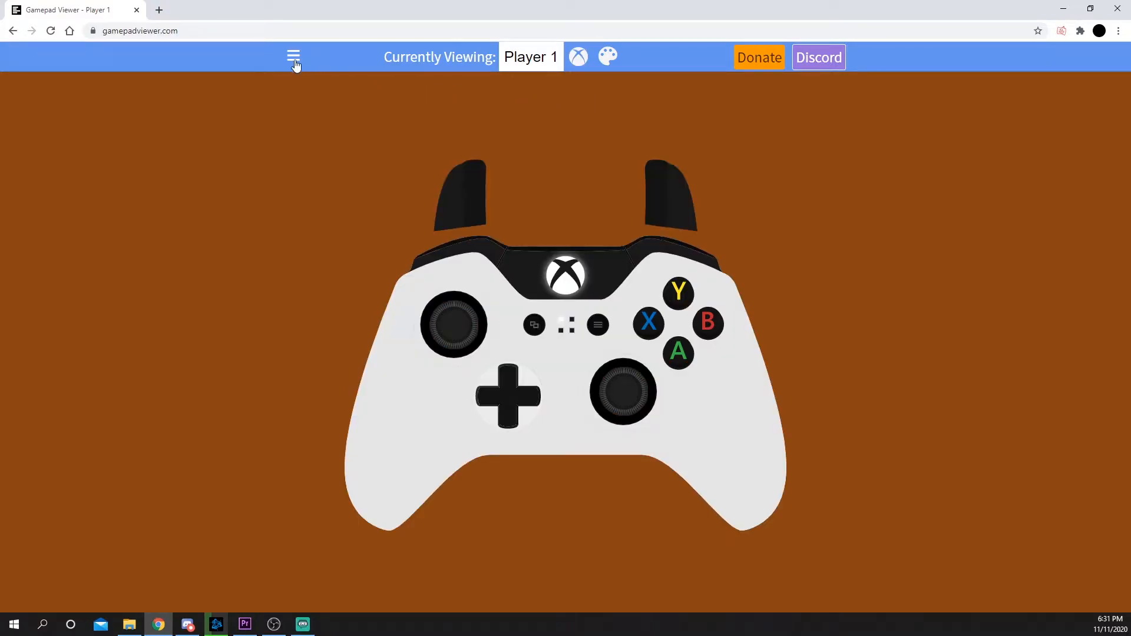
Step: Generate a custom URL with the Xbox One (White) skin, ending in &s=0
{"action": "left_click", "coordinate": [294, 56]}
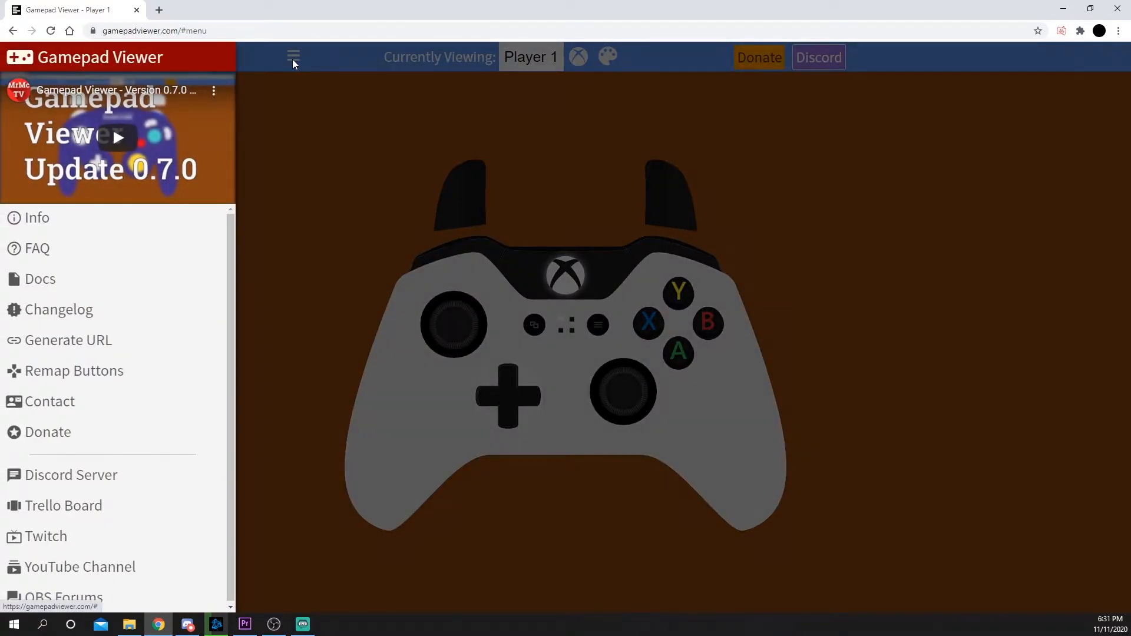
{"action": "left_click", "coordinate": [67, 340]}
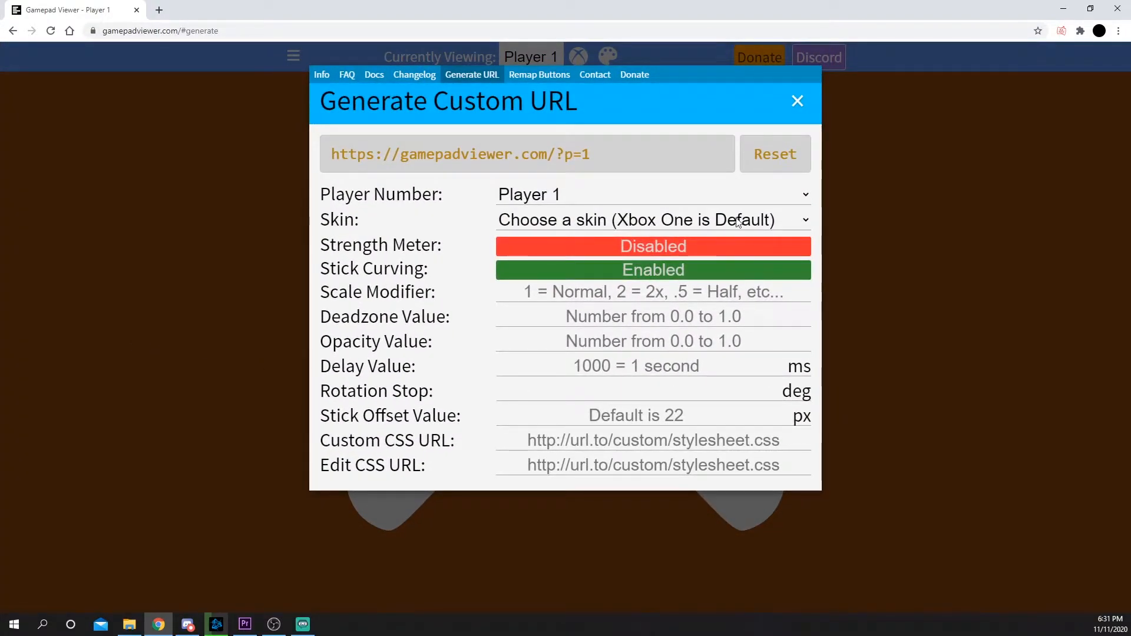
{"action": "left_click", "coordinate": [650, 219]}
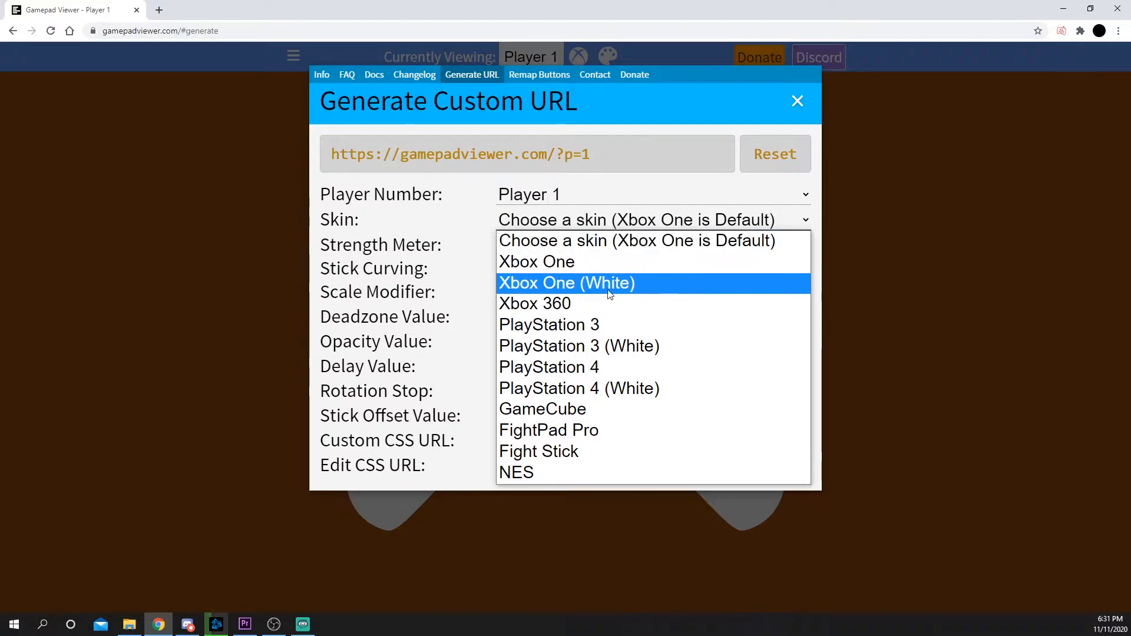
{"action": "left_click", "coordinate": [566, 283]}
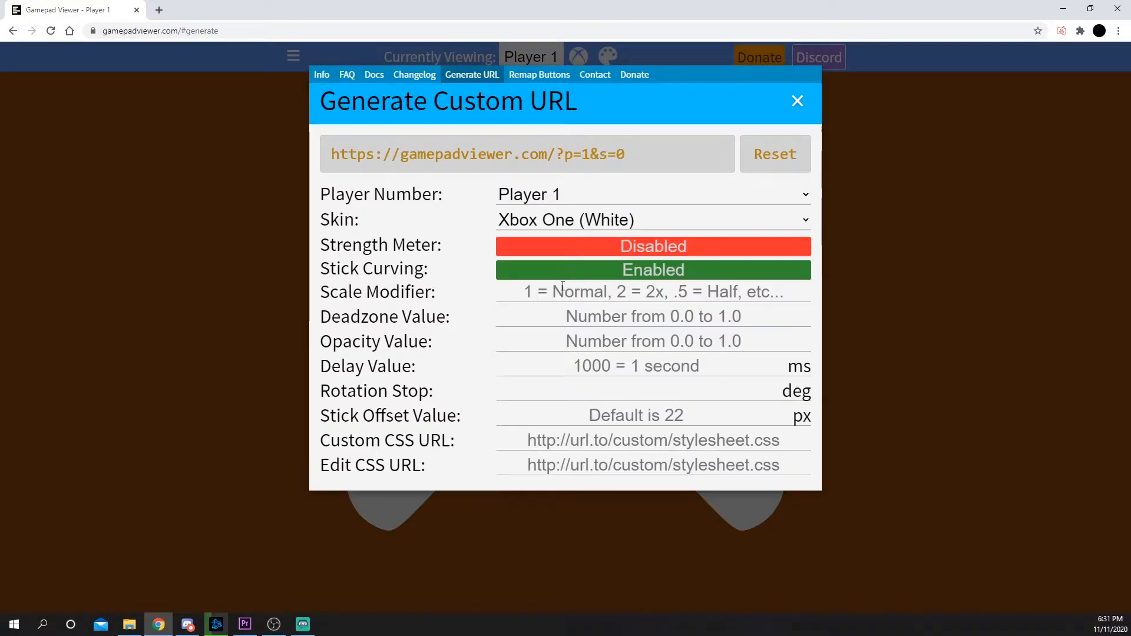
{"action": "mouse_move", "coordinate": [782, 421]}
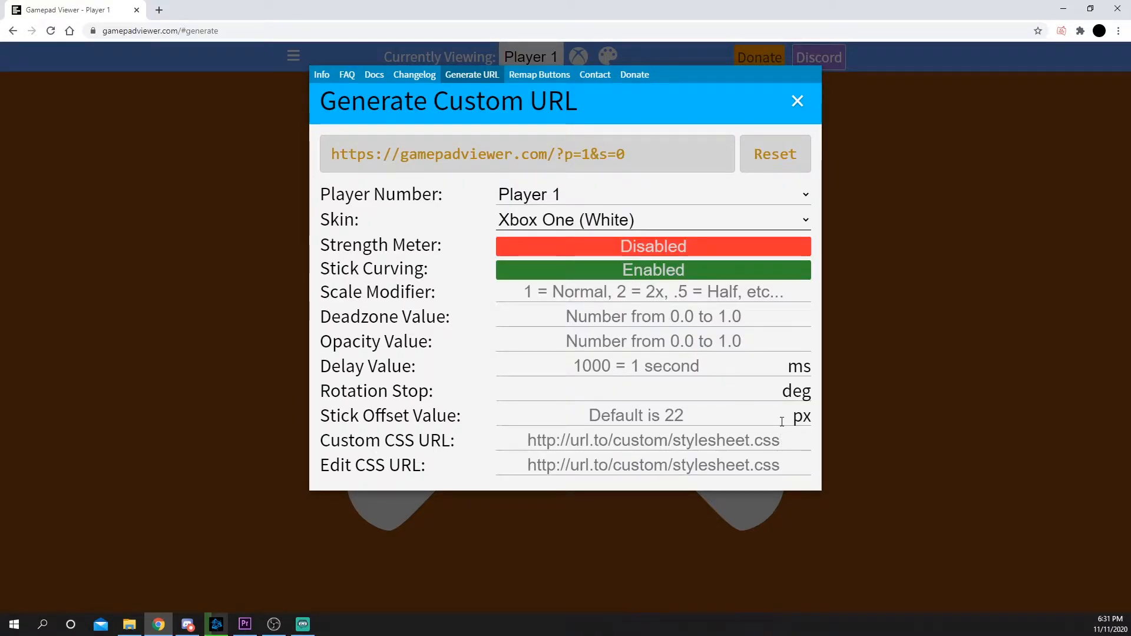
{"action": "mouse_move", "coordinate": [699, 243]}
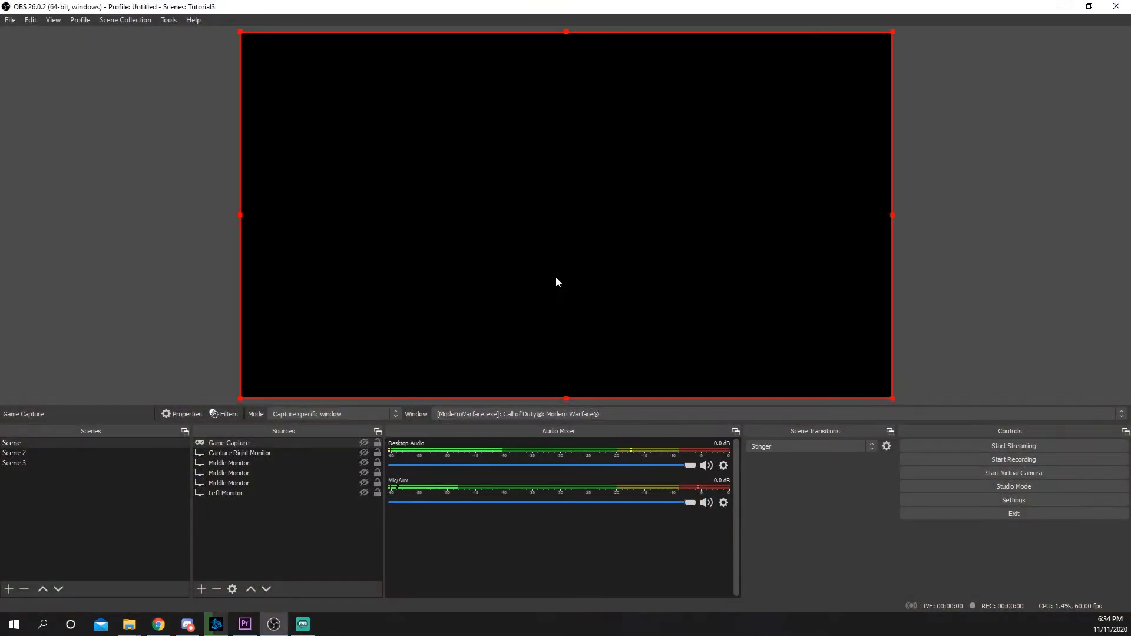
Step: Add a browser source named 'Controller' to Scene 2
{"action": "left_click", "coordinate": [15, 453]}
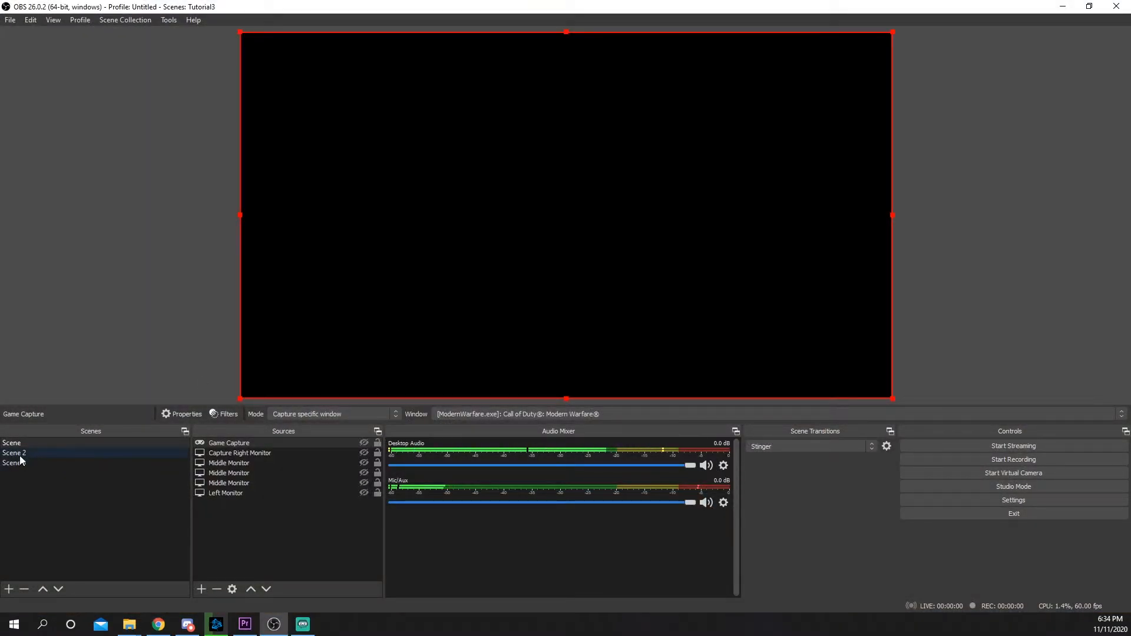
{"action": "left_click", "coordinate": [15, 453]}
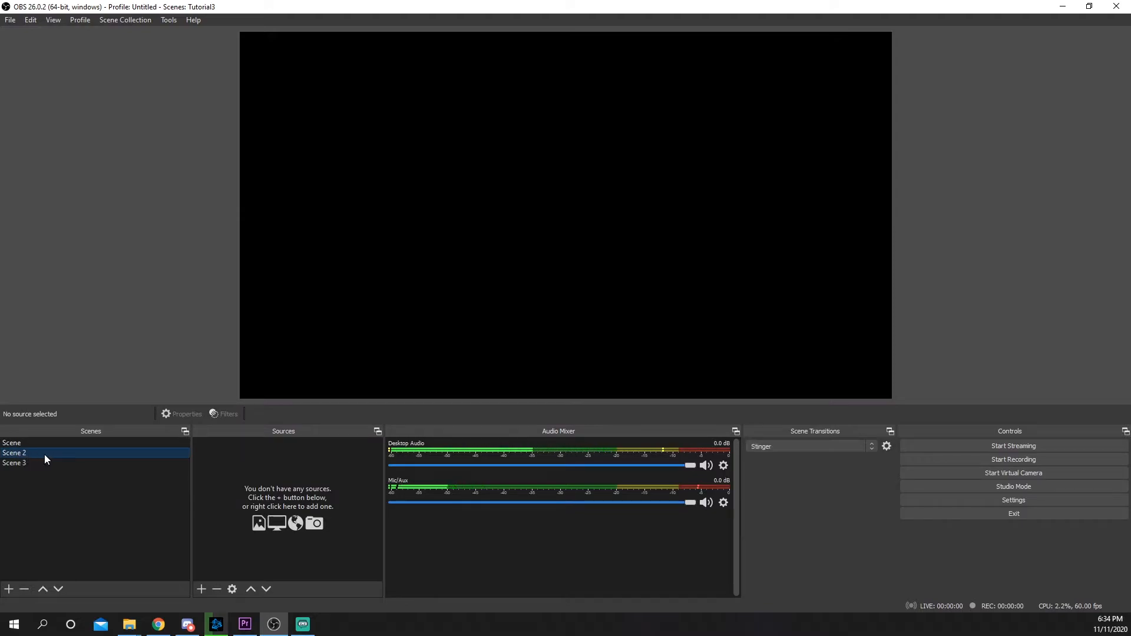
{"action": "left_click", "coordinate": [202, 589]}
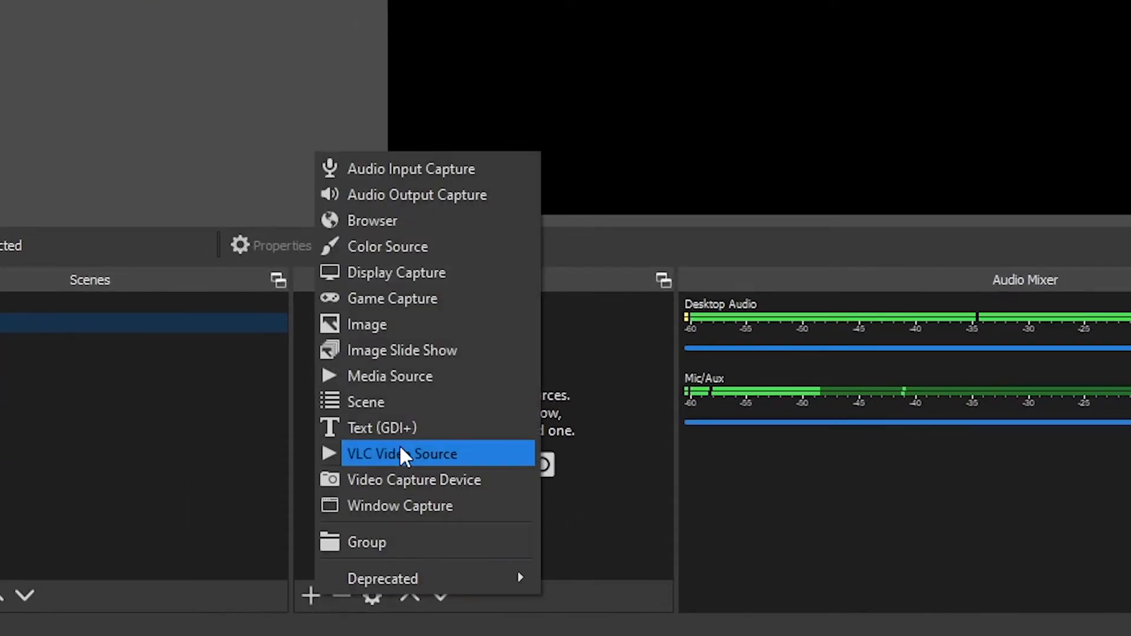
{"action": "left_click", "coordinate": [373, 220]}
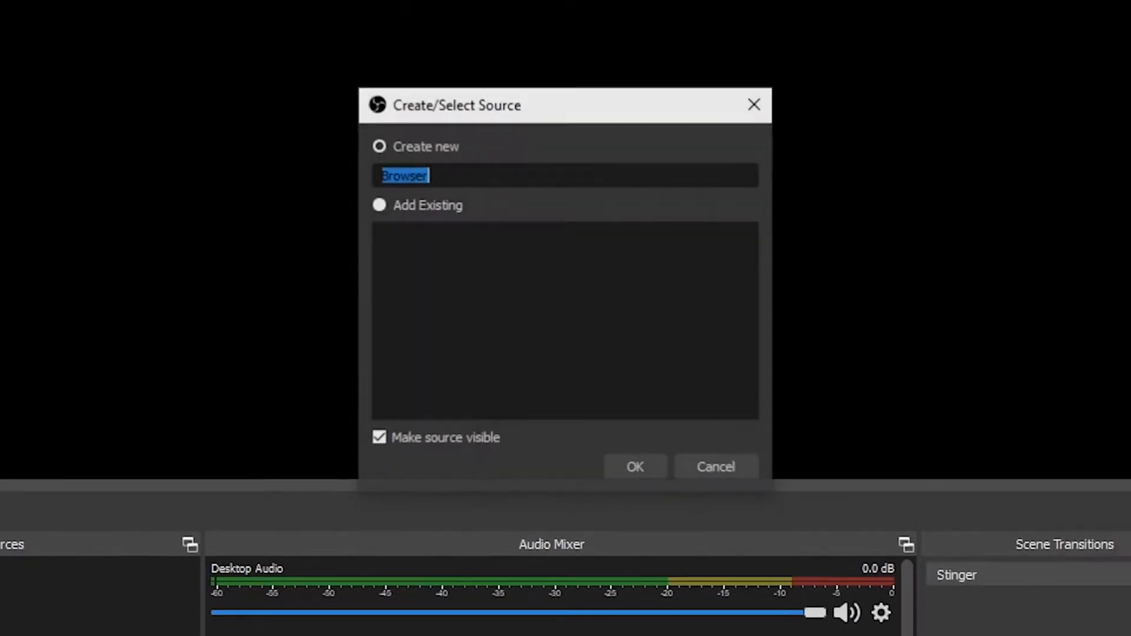
{"action": "type", "text": "Control"}
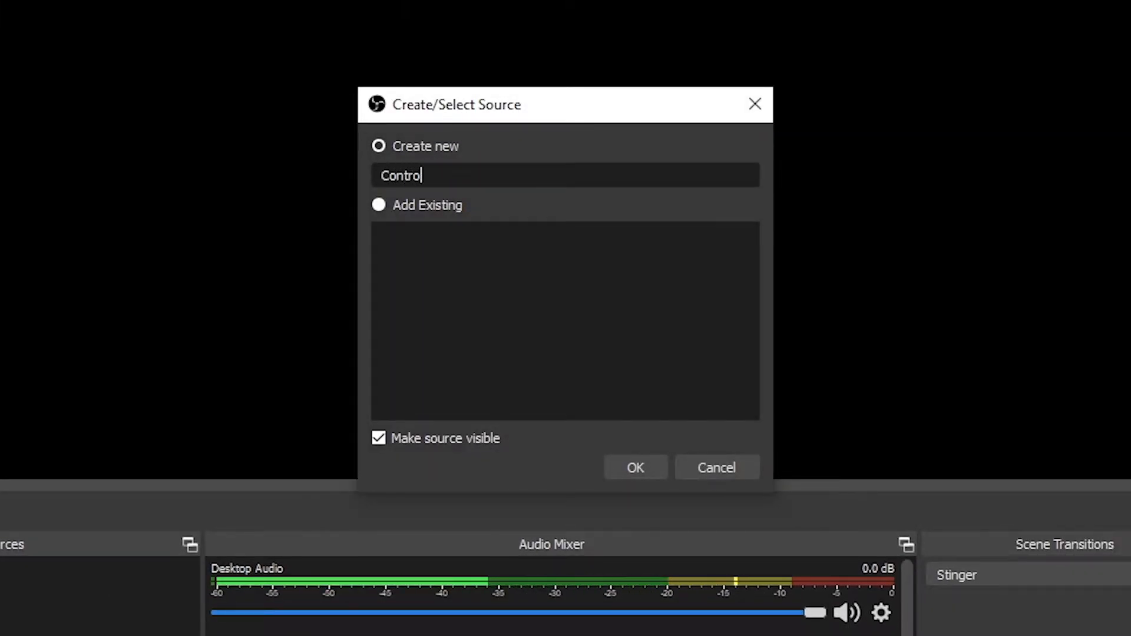
{"action": "left_click", "coordinate": [636, 467]}
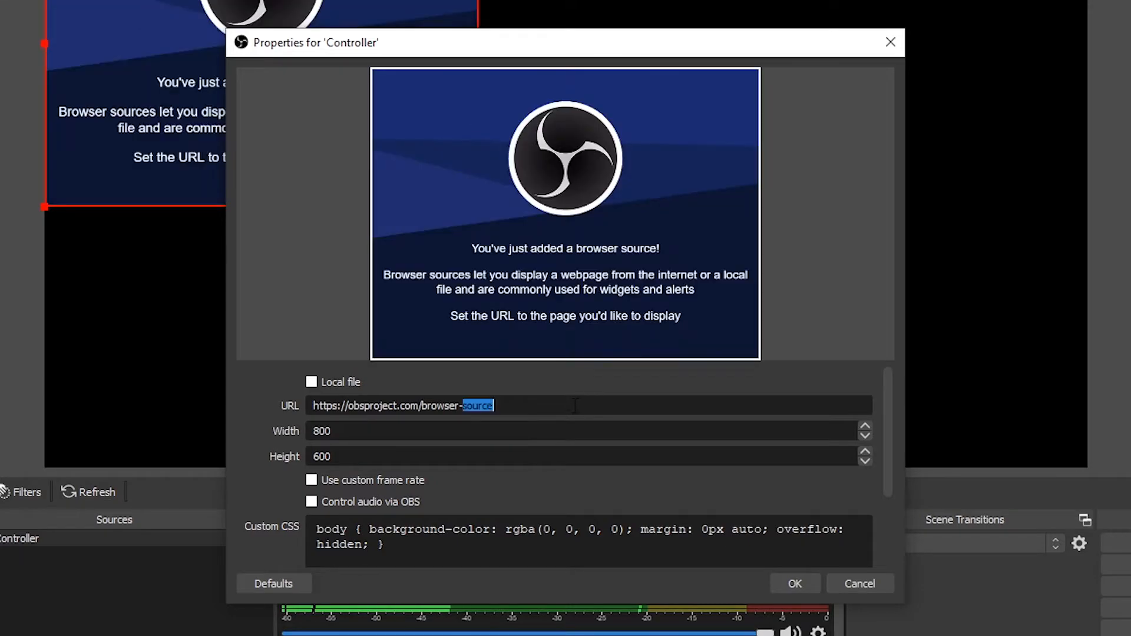
{"action": "type", "text": "https://gamepadviewer.com/?p=1&s=0"}
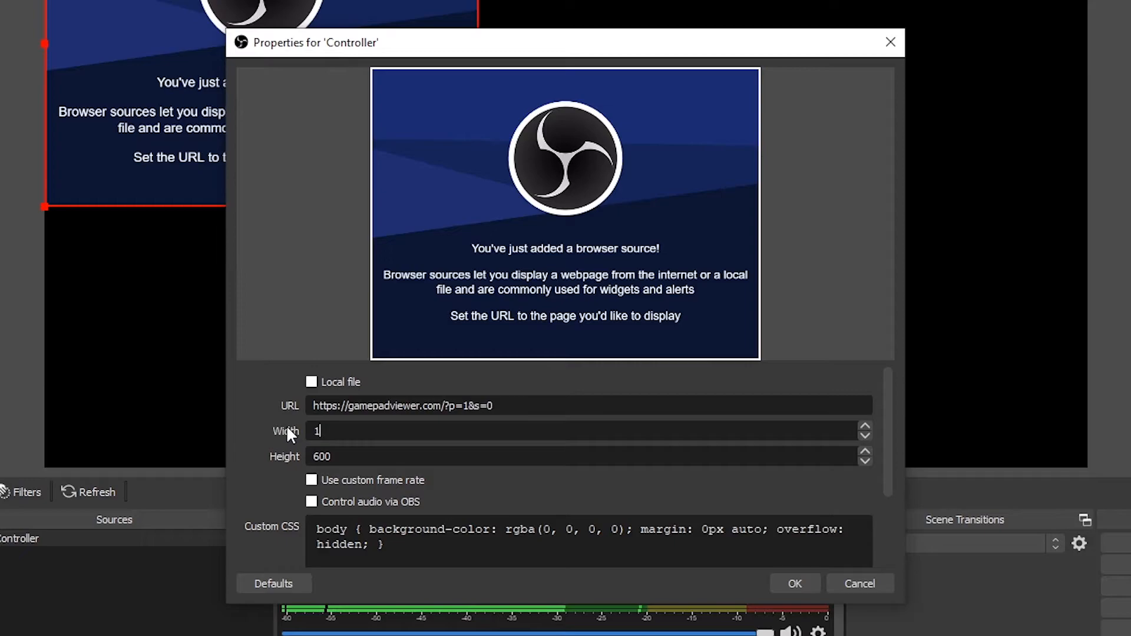
{"action": "type", "text": "920"}
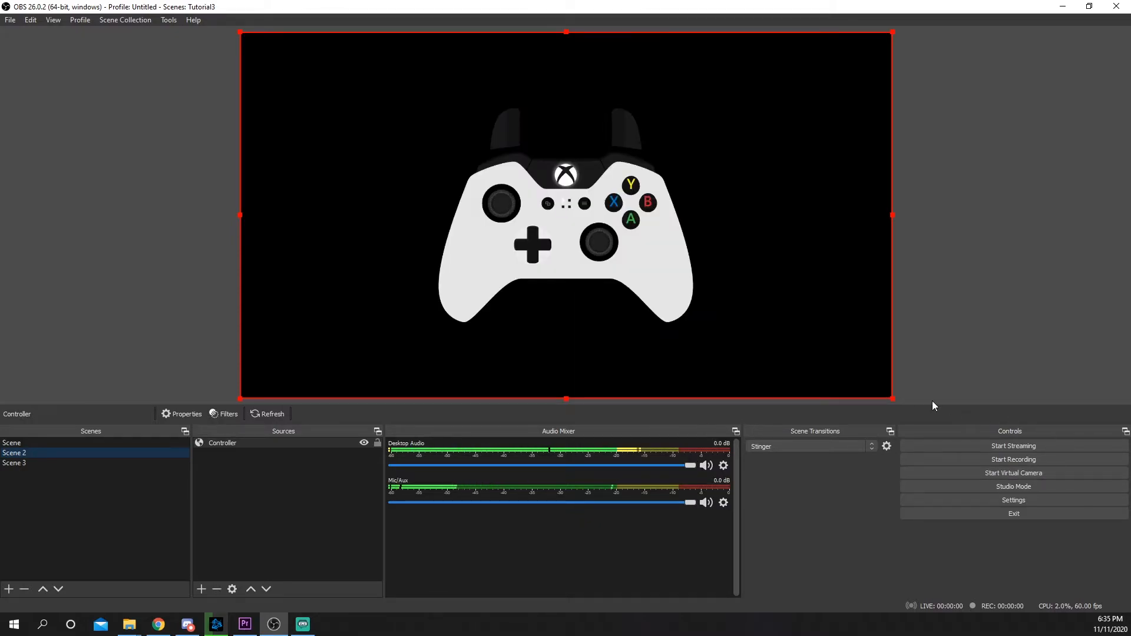
Step: Drag the controller overlay into position in the Scene 2 preview
{"action": "left_click_drag", "start_coordinate": [892, 399], "coordinate": [626, 250]}
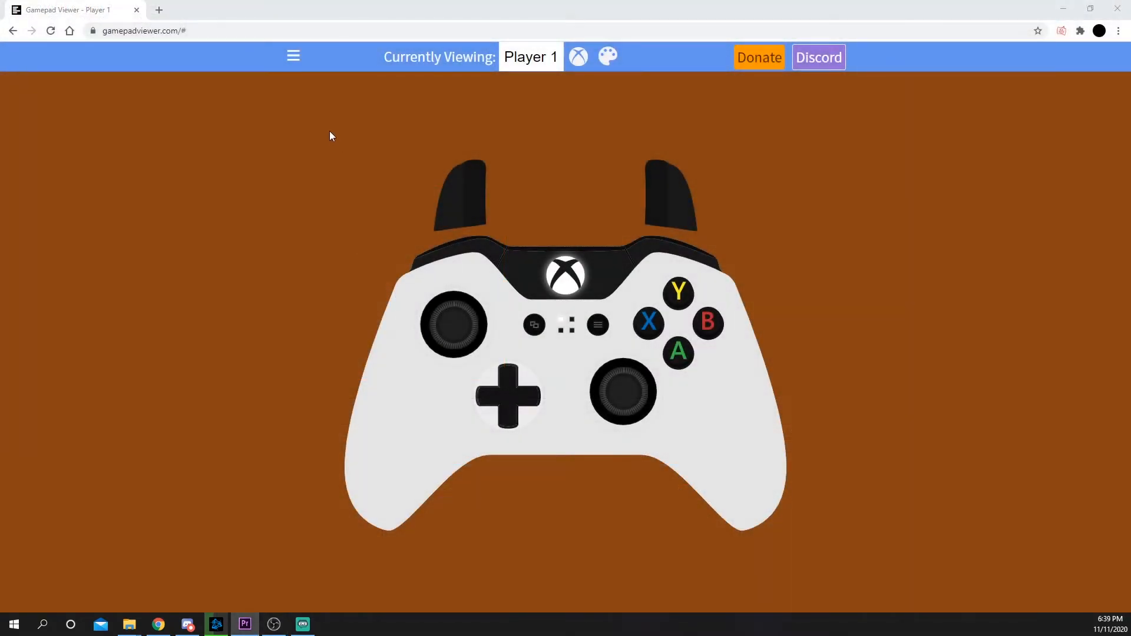
Step: Open Button Rebinding and choose Player 1 as the mapping base
{"action": "left_click", "coordinate": [292, 56]}
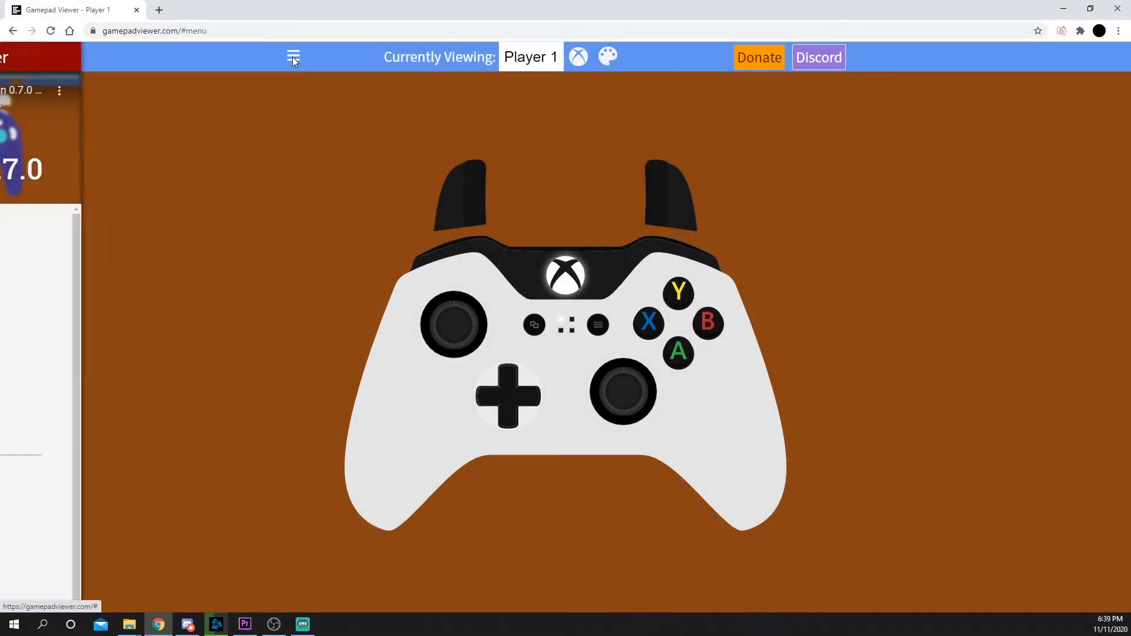
{"action": "left_click", "coordinate": [292, 57]}
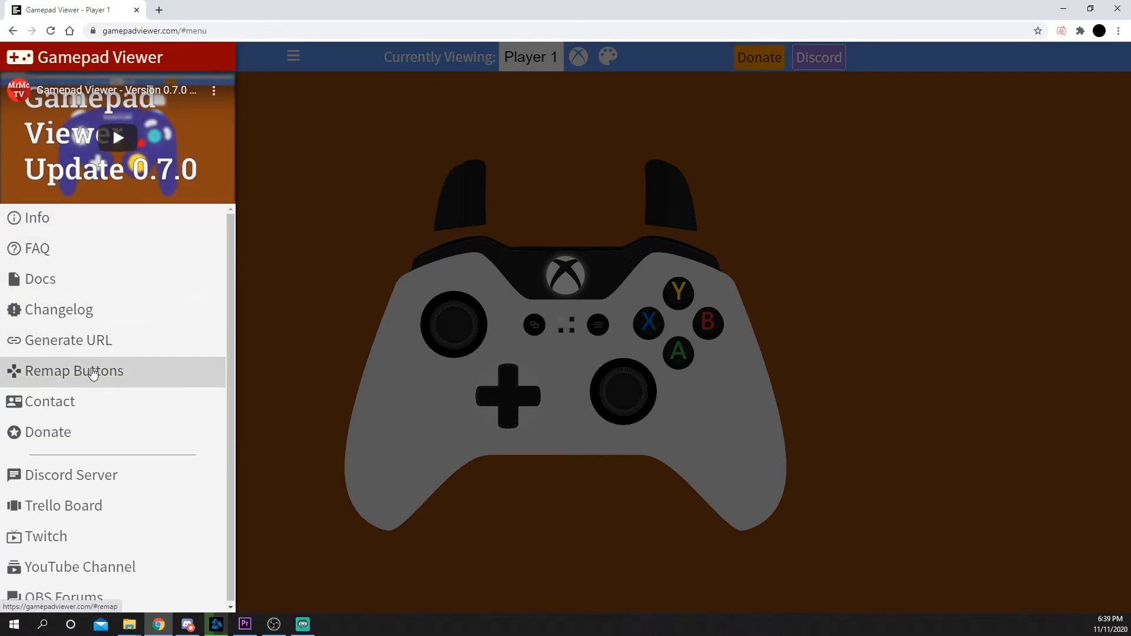
{"action": "left_click", "coordinate": [74, 371]}
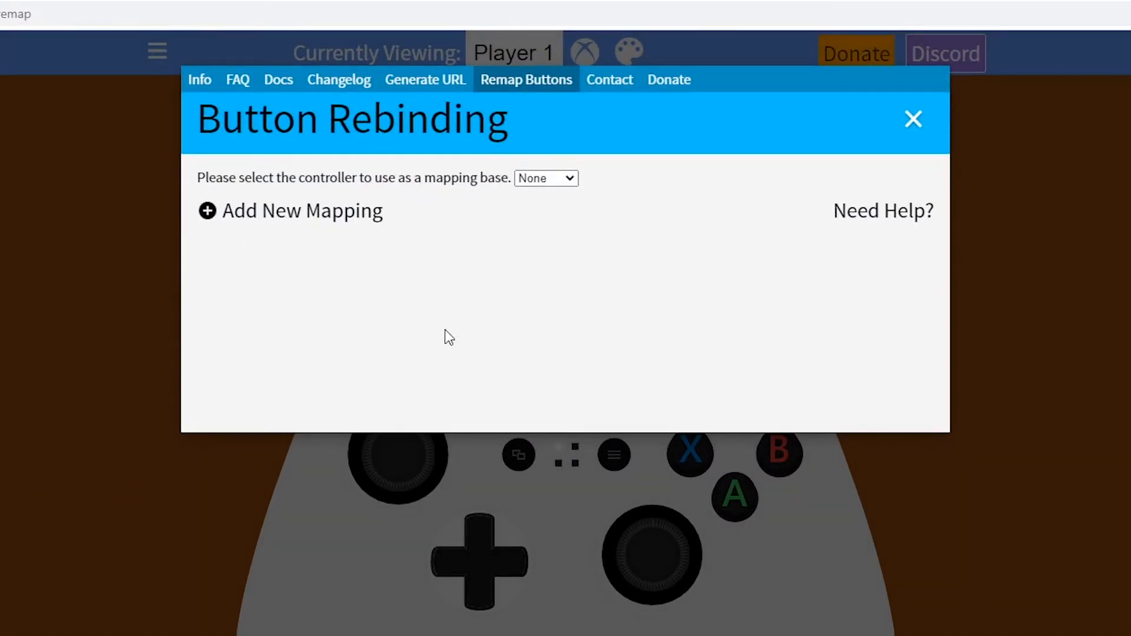
{"action": "left_click", "coordinate": [545, 177]}
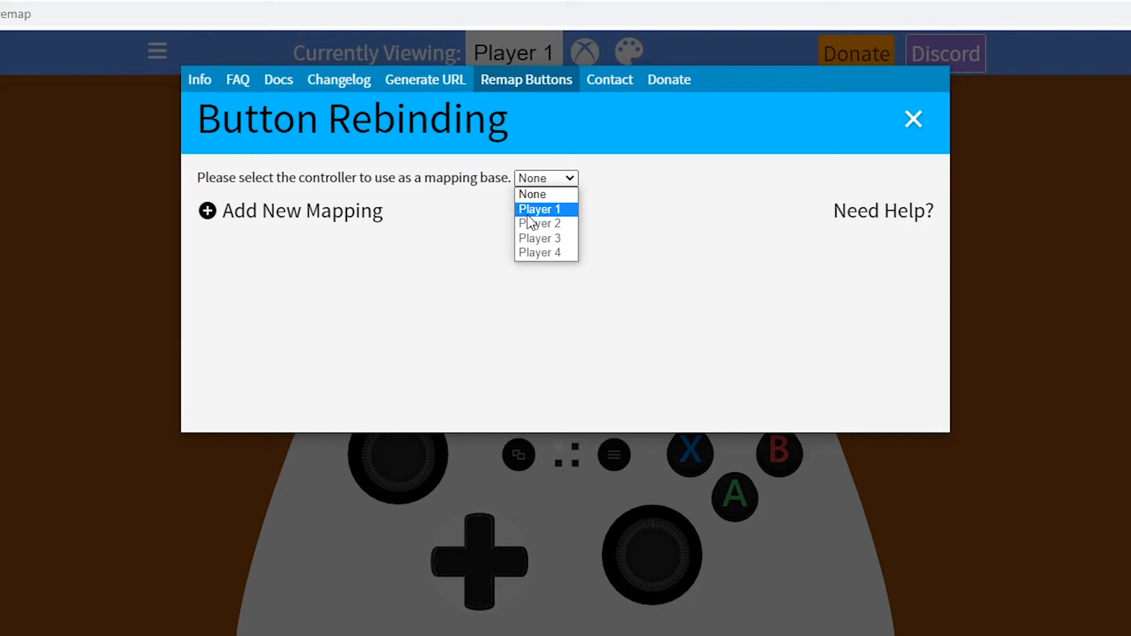
{"action": "left_click", "coordinate": [540, 210]}
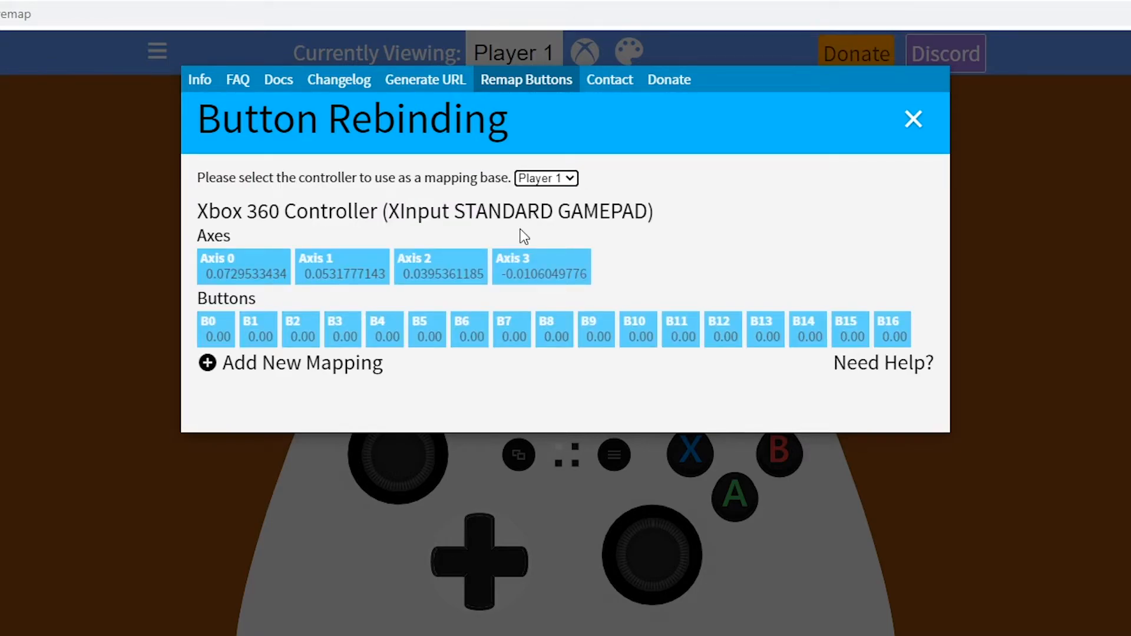
Step: Add two mappings: LT/L2 to Button 4 and LB/L1 to Button 6
{"action": "left_click", "coordinate": [206, 363]}
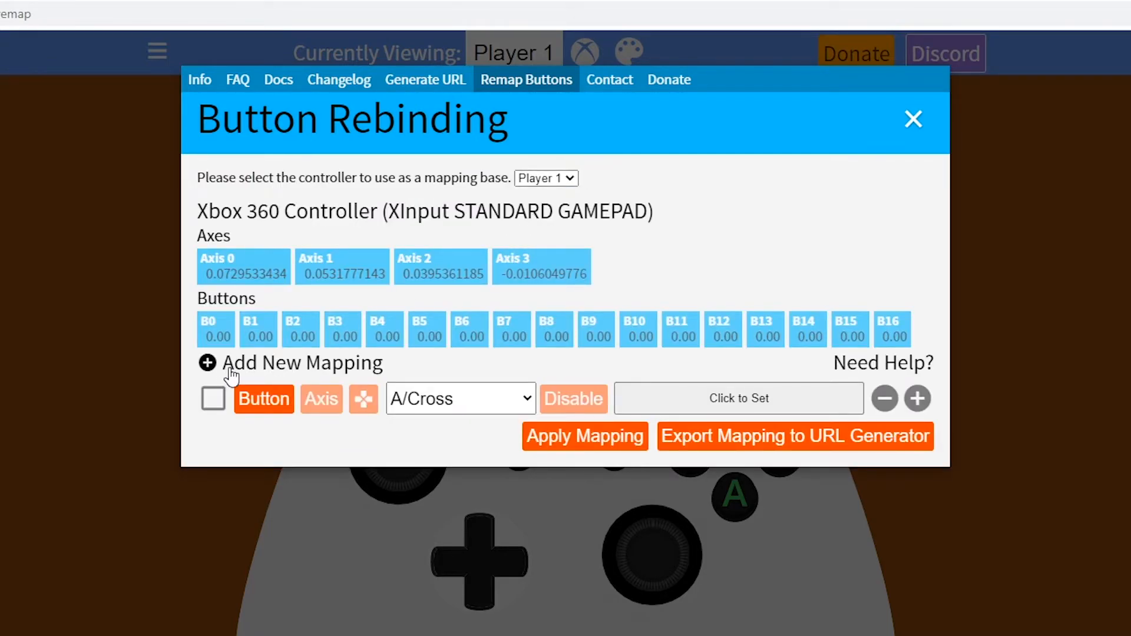
{"action": "left_click", "coordinate": [460, 398]}
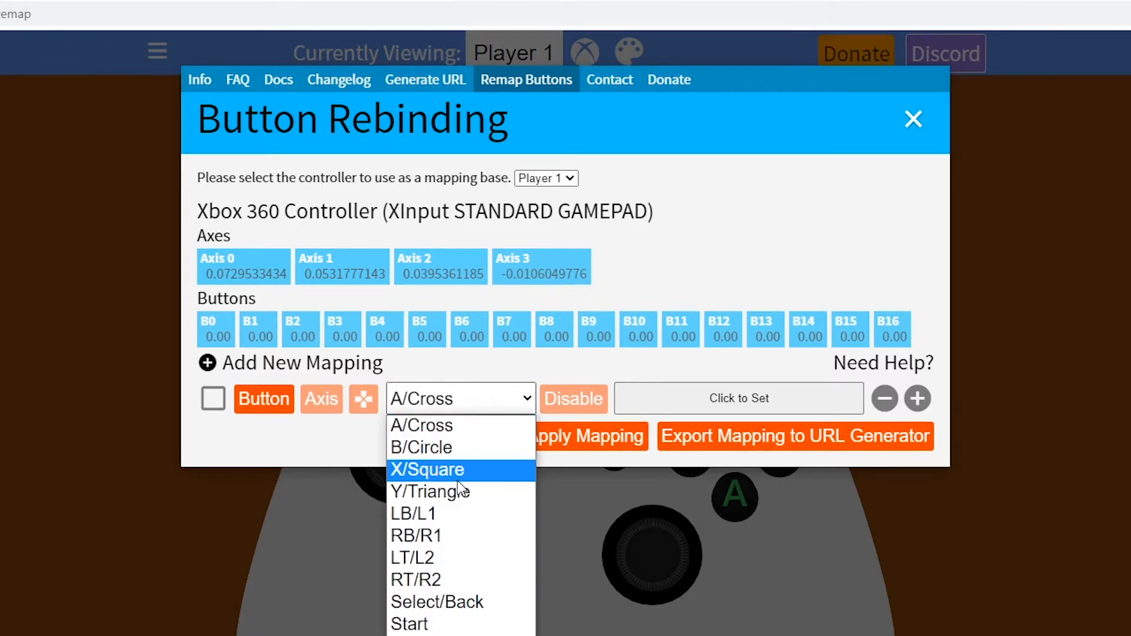
{"action": "mouse_move", "coordinate": [460, 584]}
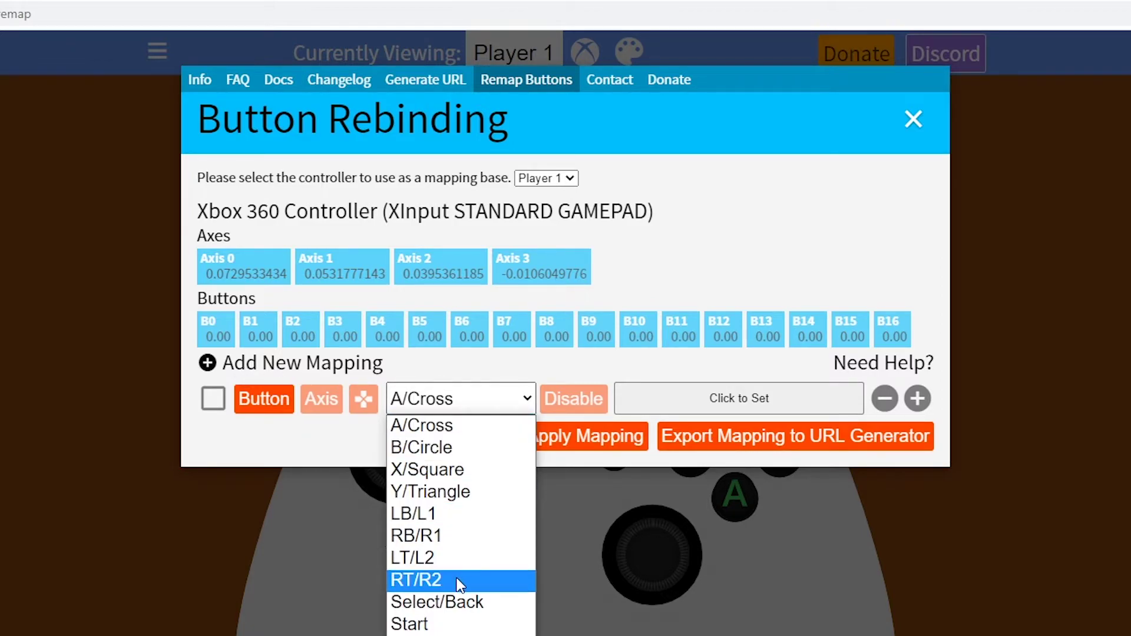
{"action": "mouse_move", "coordinate": [458, 564]}
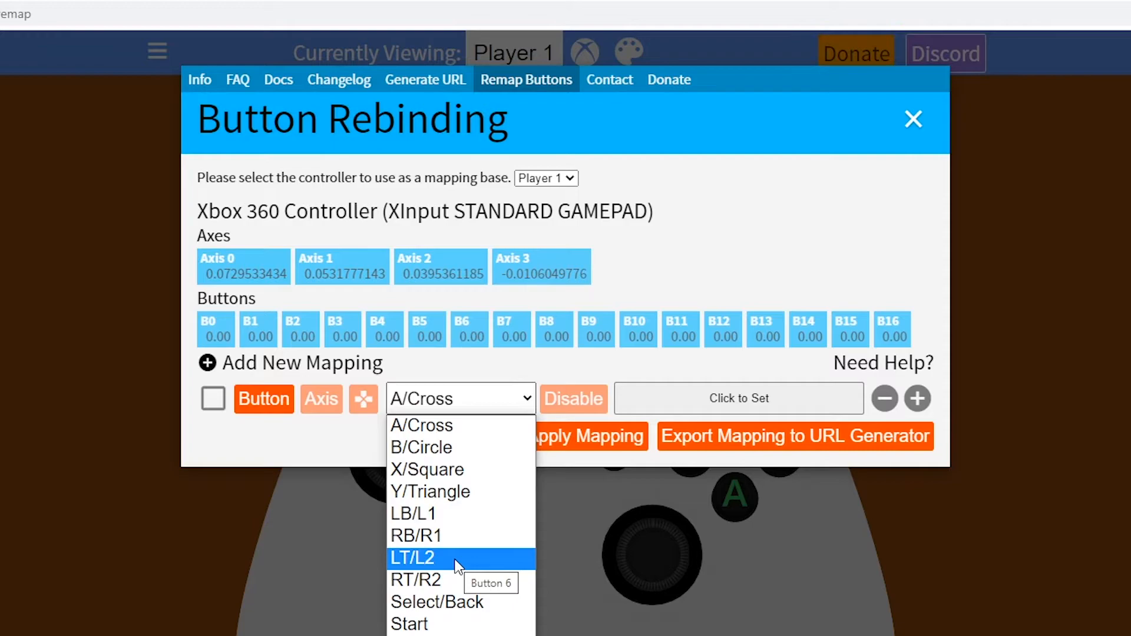
{"action": "left_click", "coordinate": [412, 558]}
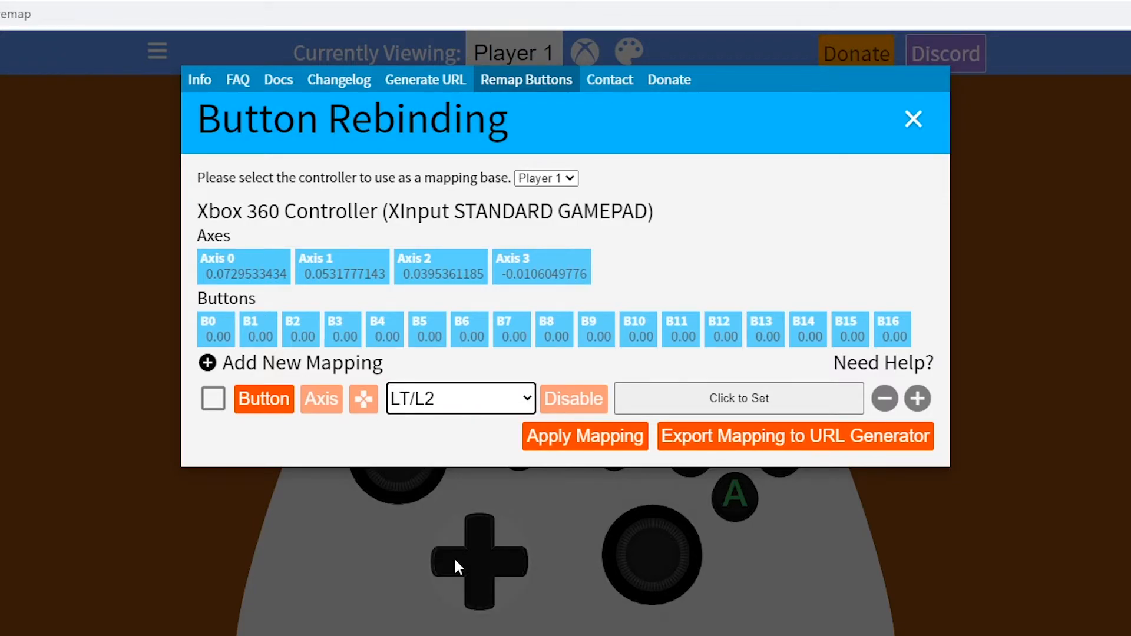
{"action": "left_click", "coordinate": [739, 398]}
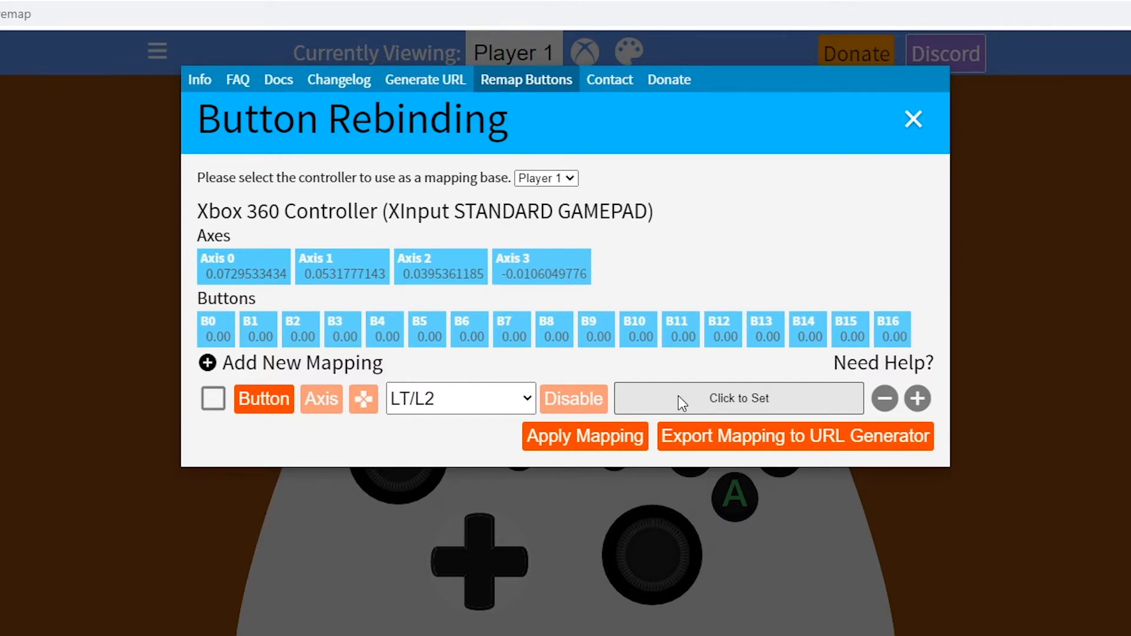
{"action": "left_click", "coordinate": [739, 398]}
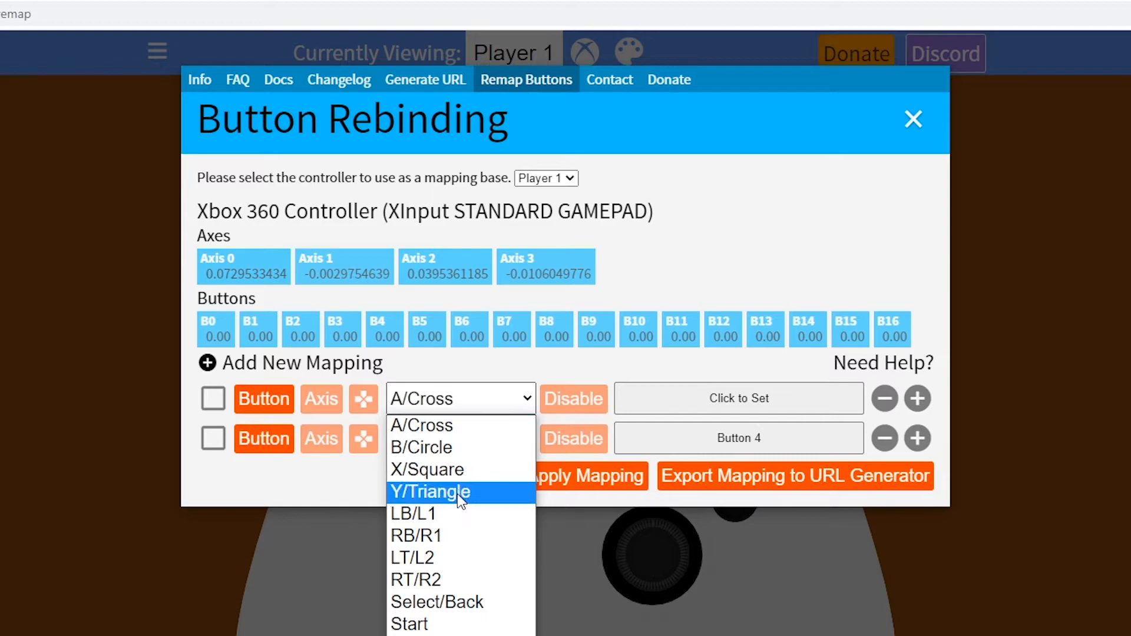
{"action": "mouse_move", "coordinate": [455, 524]}
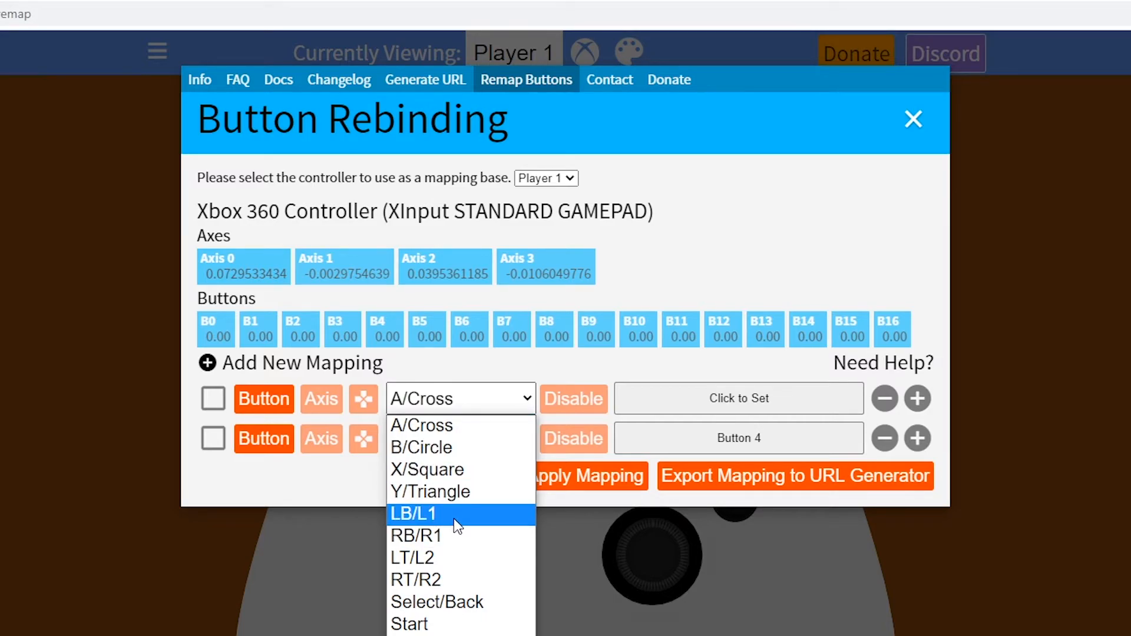
{"action": "left_click", "coordinate": [413, 514]}
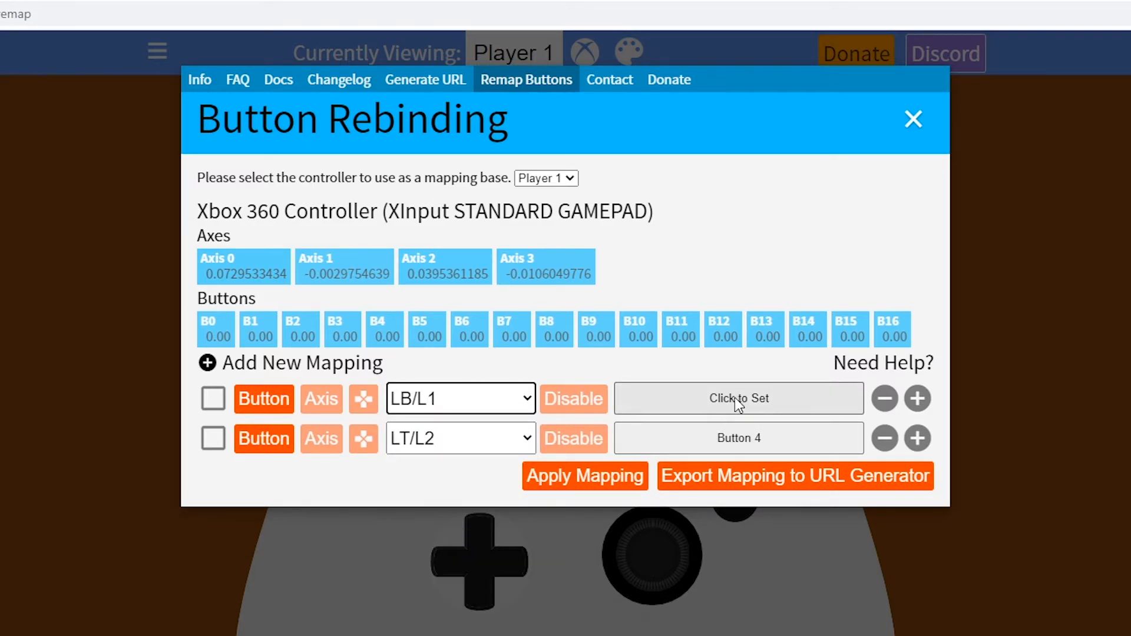
{"action": "left_click", "coordinate": [739, 398]}
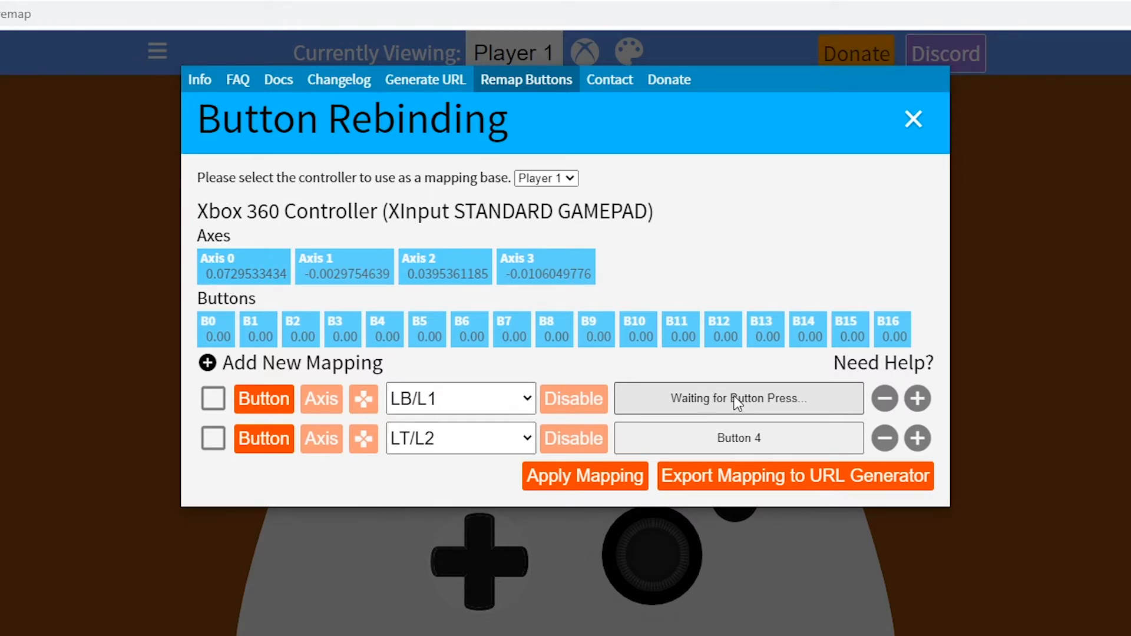
{"action": "left_click", "coordinate": [738, 398]}
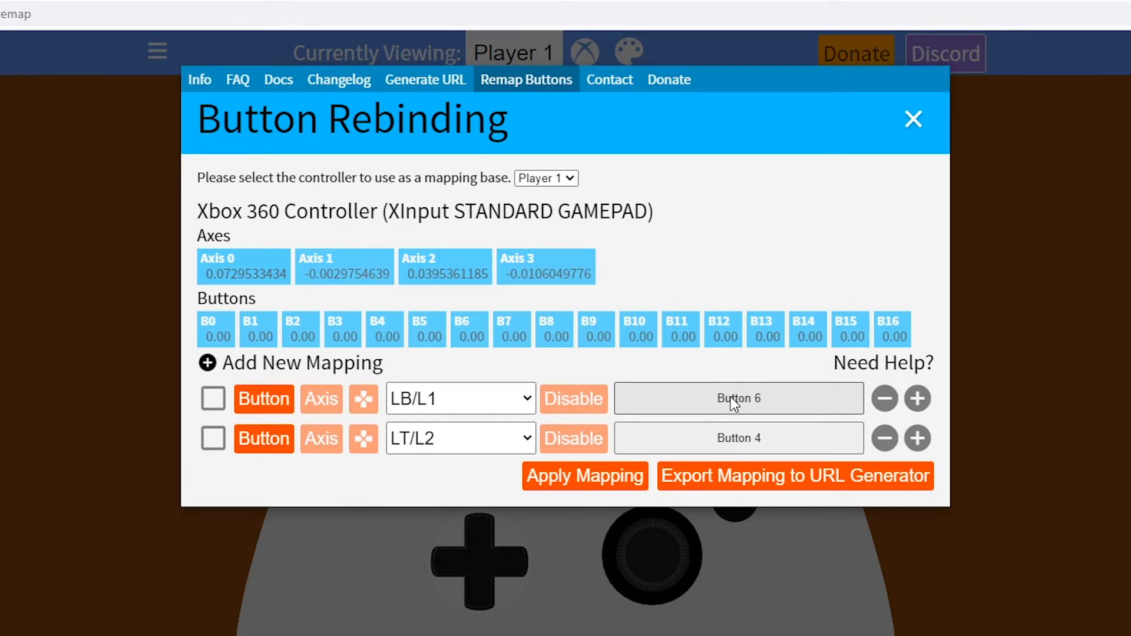
Step: Apply the mappings, export them to the URL generator, and copy the URL
{"action": "left_click", "coordinate": [585, 476]}
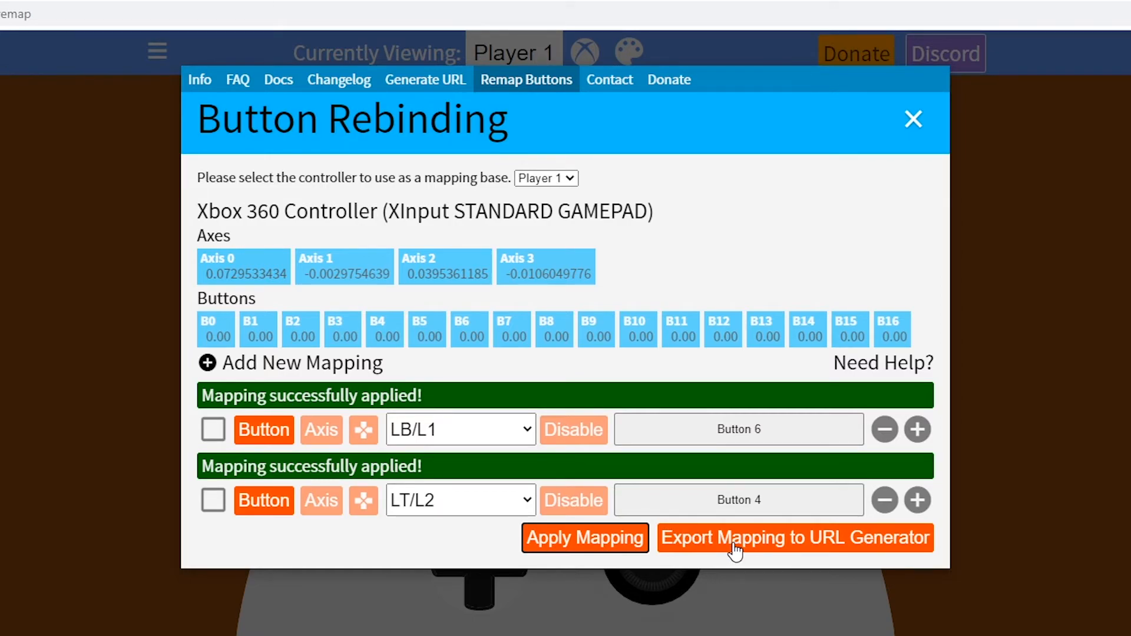
{"action": "left_click", "coordinate": [796, 539]}
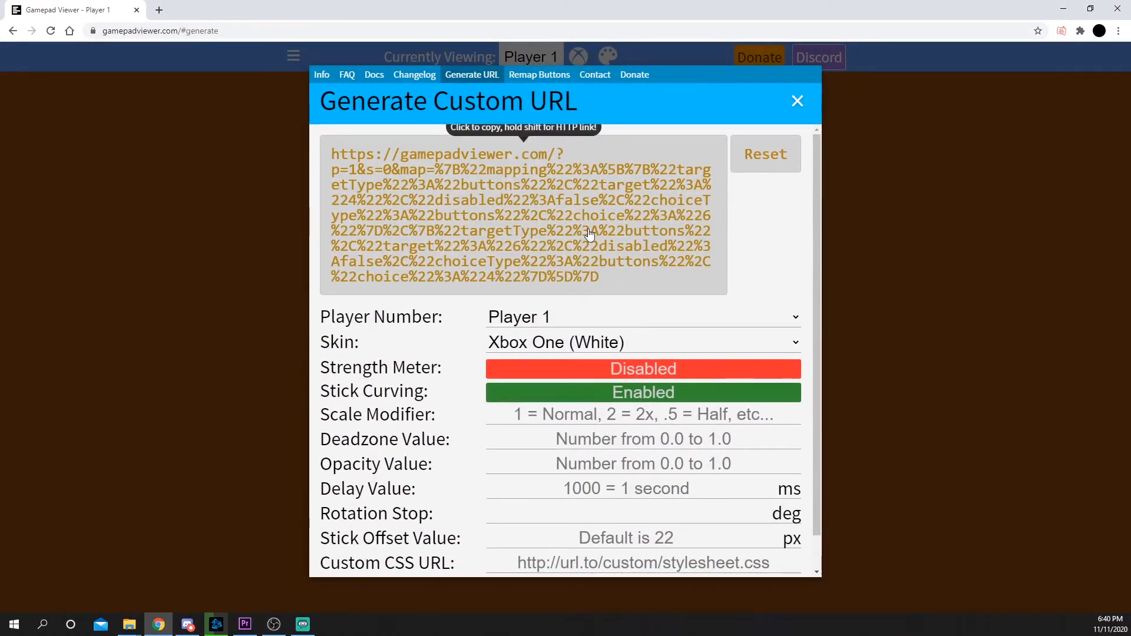
{"action": "left_click", "coordinate": [556, 216]}
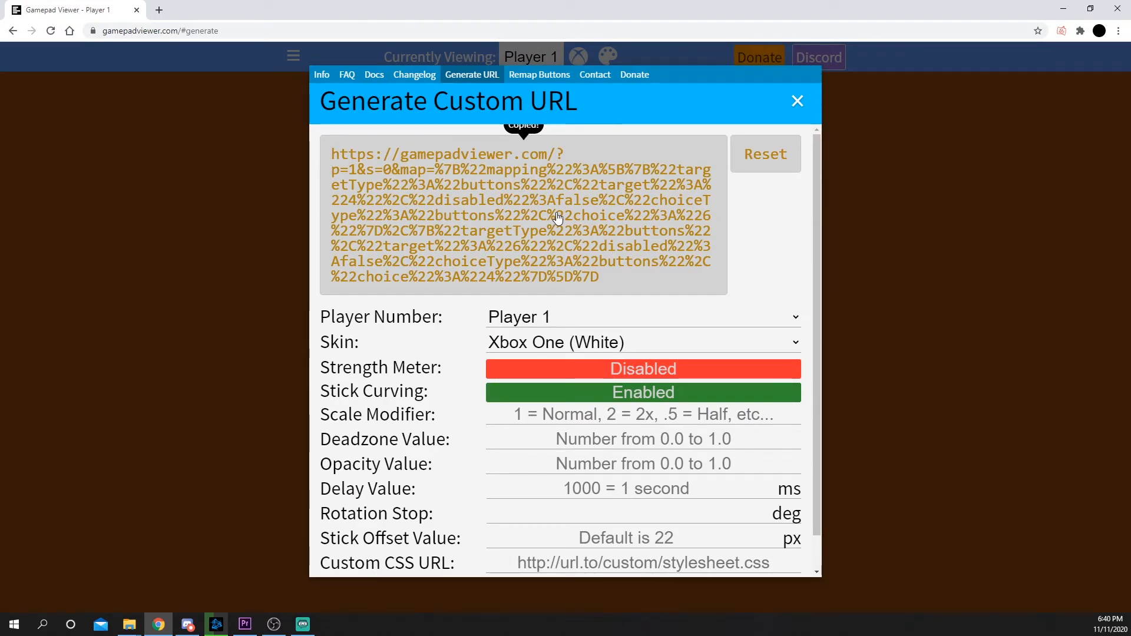
{"action": "left_click", "coordinate": [215, 624]}
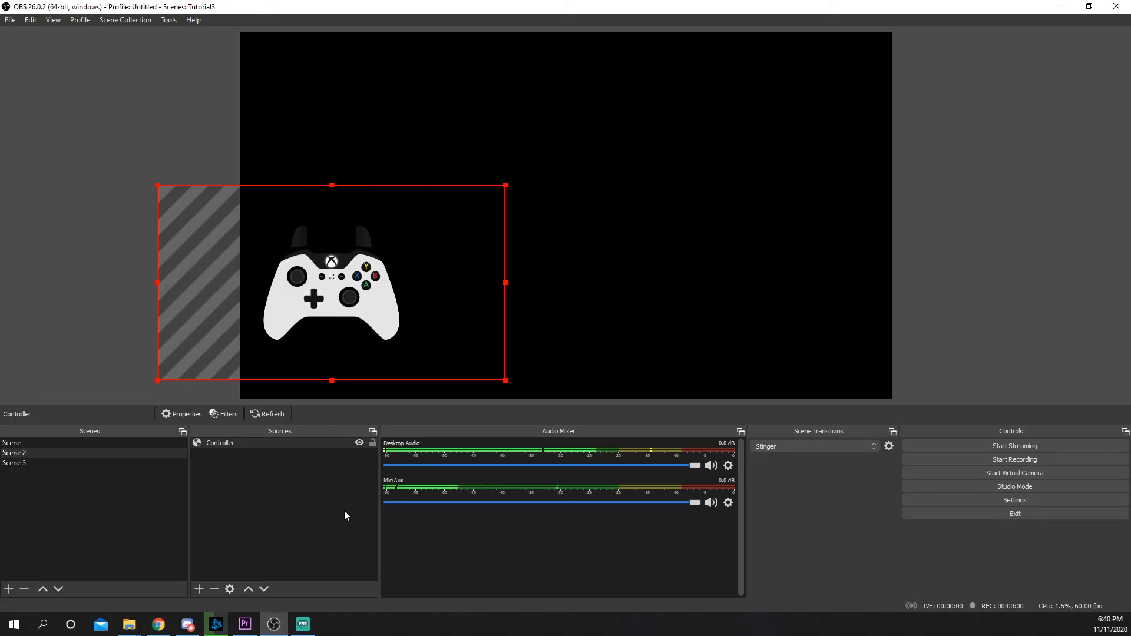
Step: Update the Controller source URL to the copied remapped link
{"action": "left_click", "coordinate": [186, 413]}
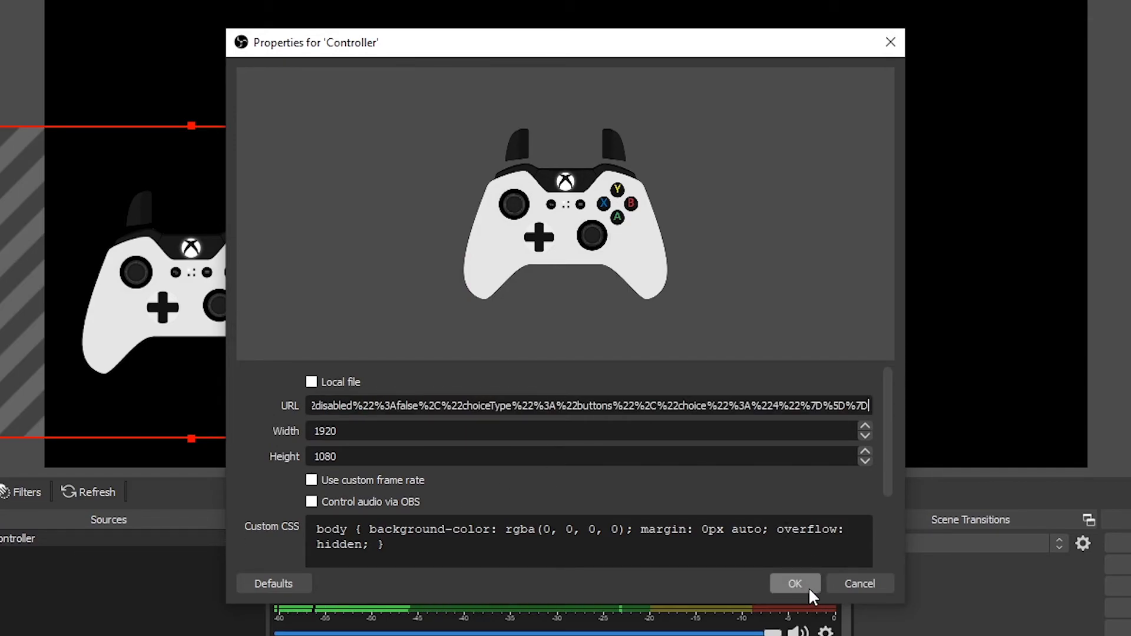
{"action": "left_click", "coordinate": [794, 583]}
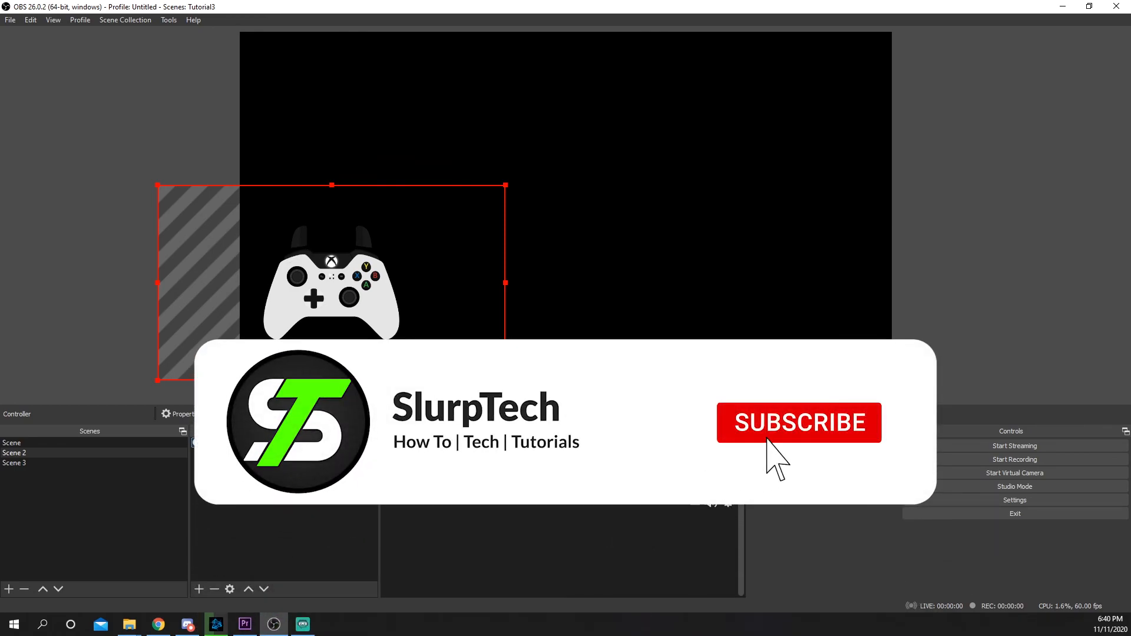
{"action": "left_click", "coordinate": [799, 423]}
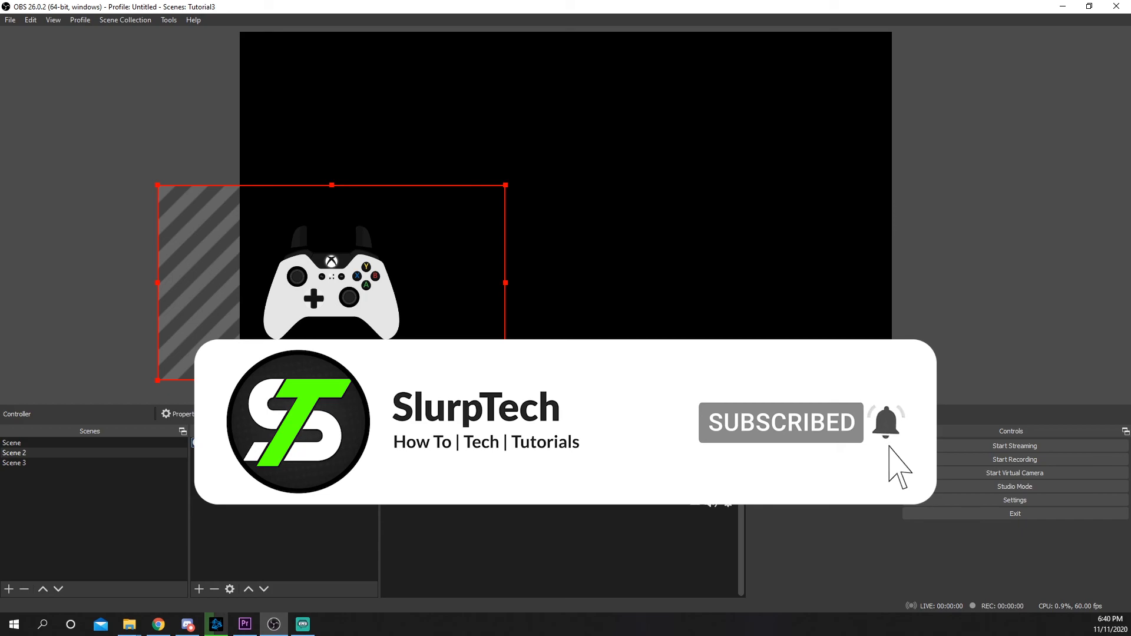